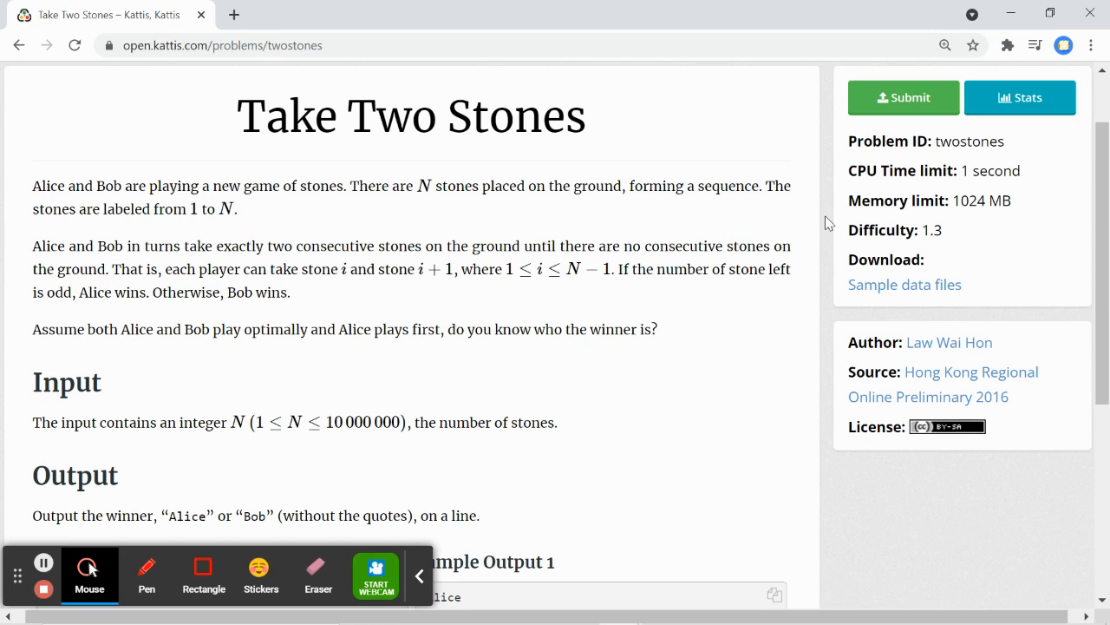
scroll(down, 3)
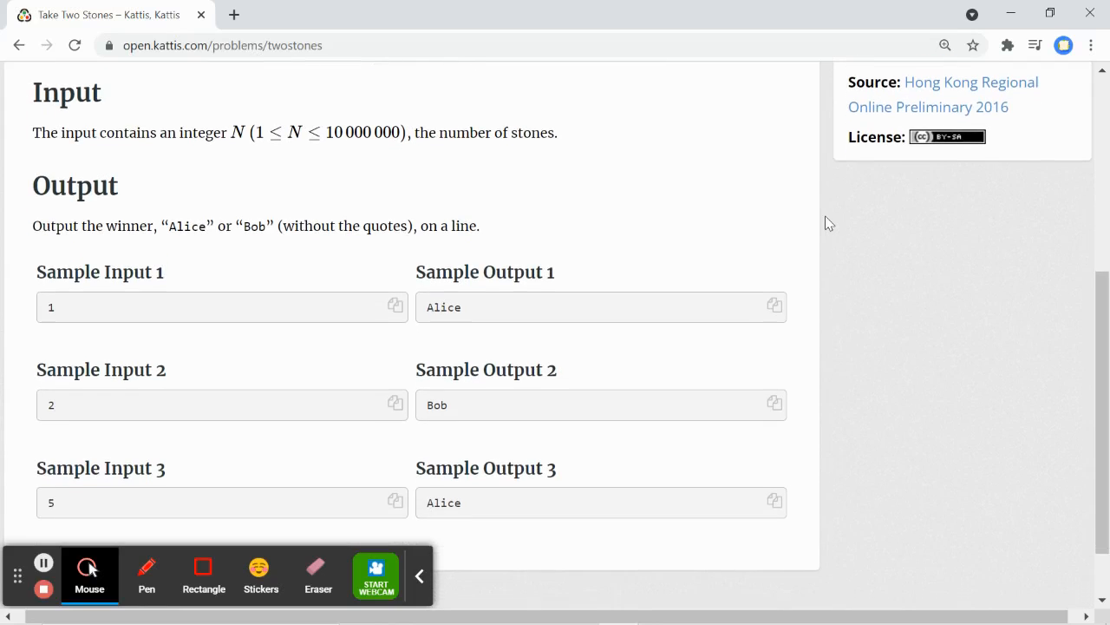
scroll(down, 3)
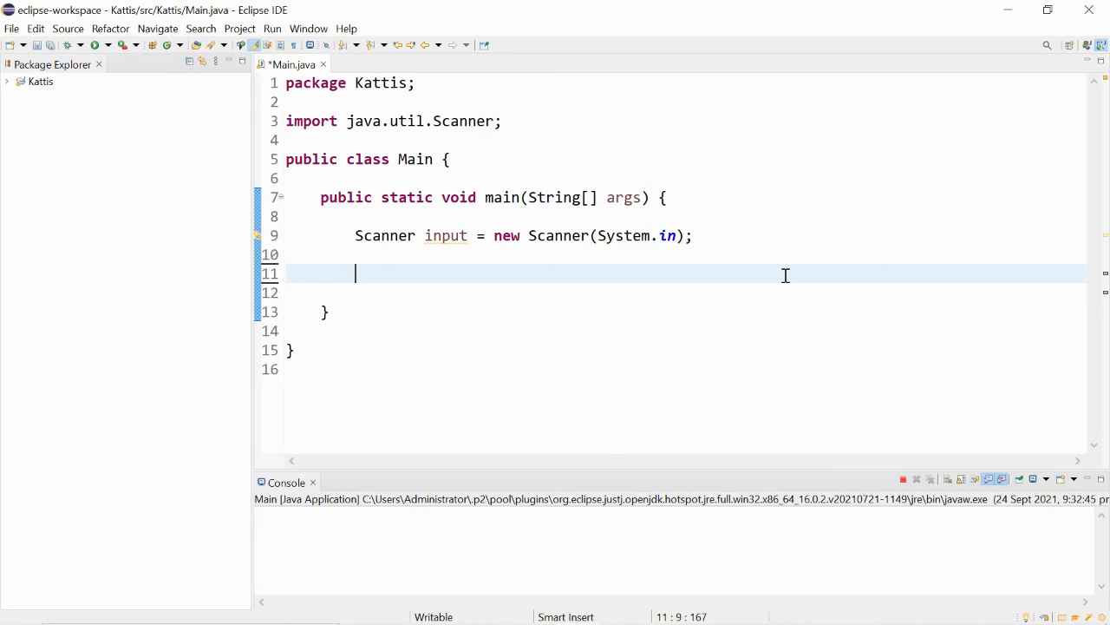
text(int)
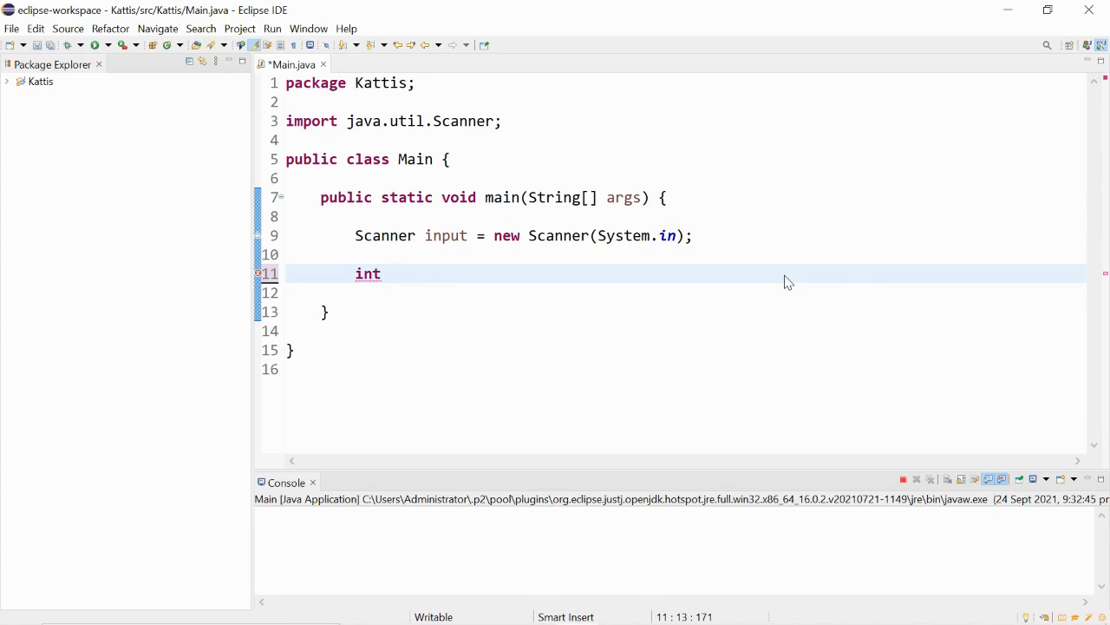
text(a =)
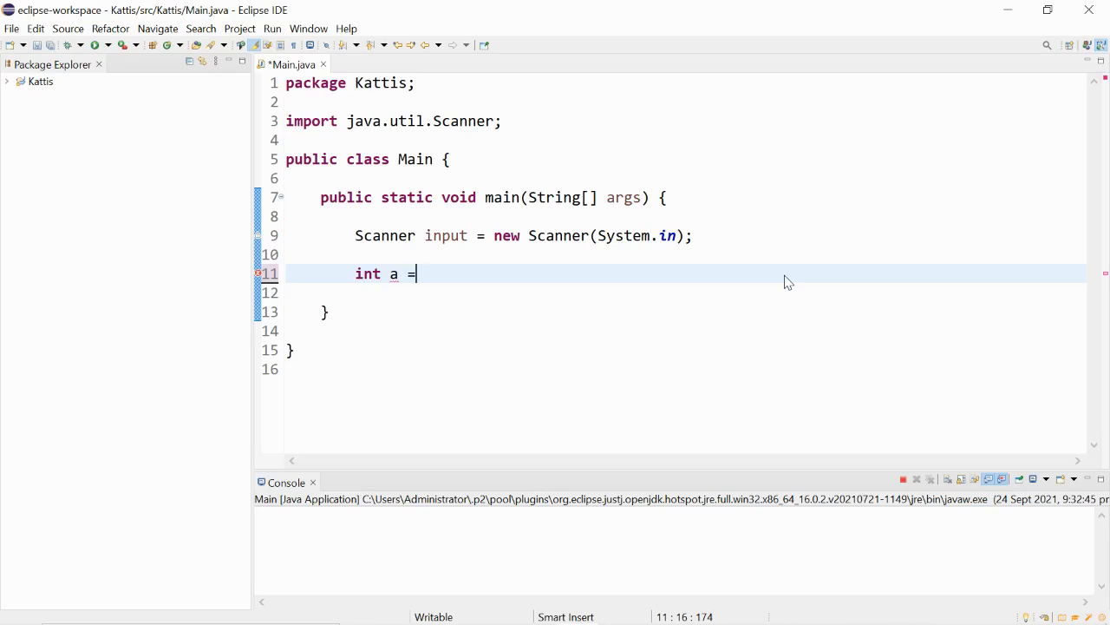
text(input.nextInt();)
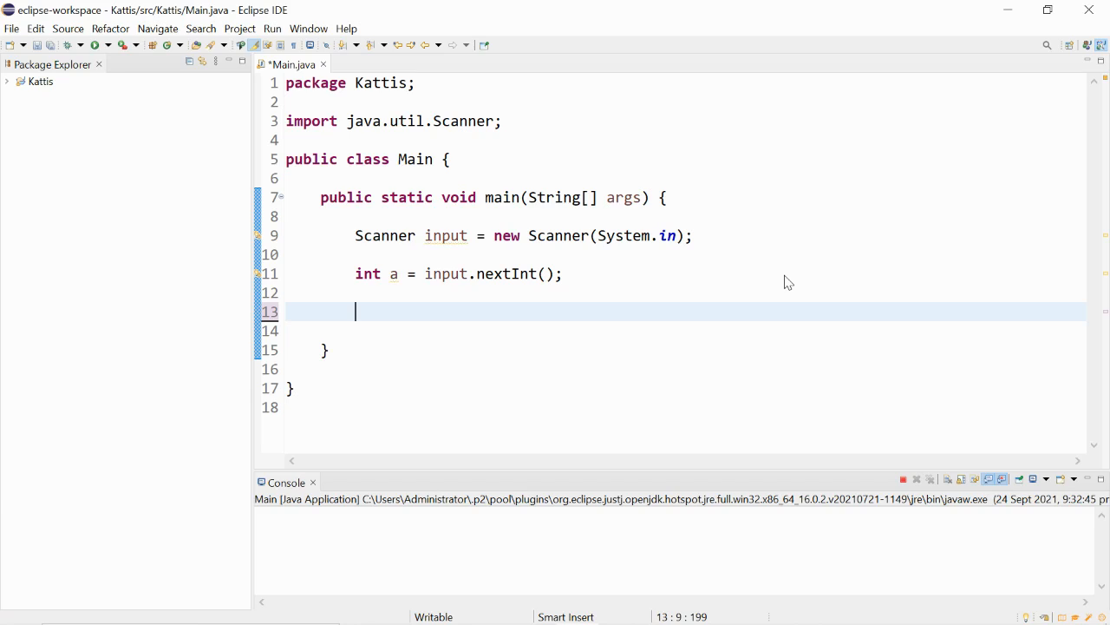
text(if)
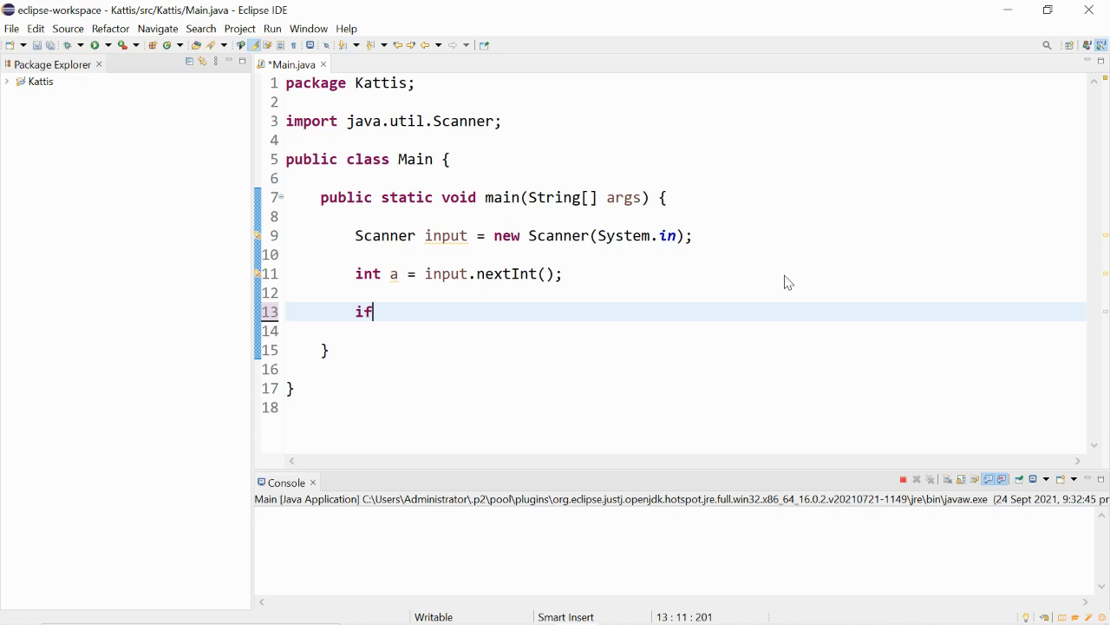
text((a ))
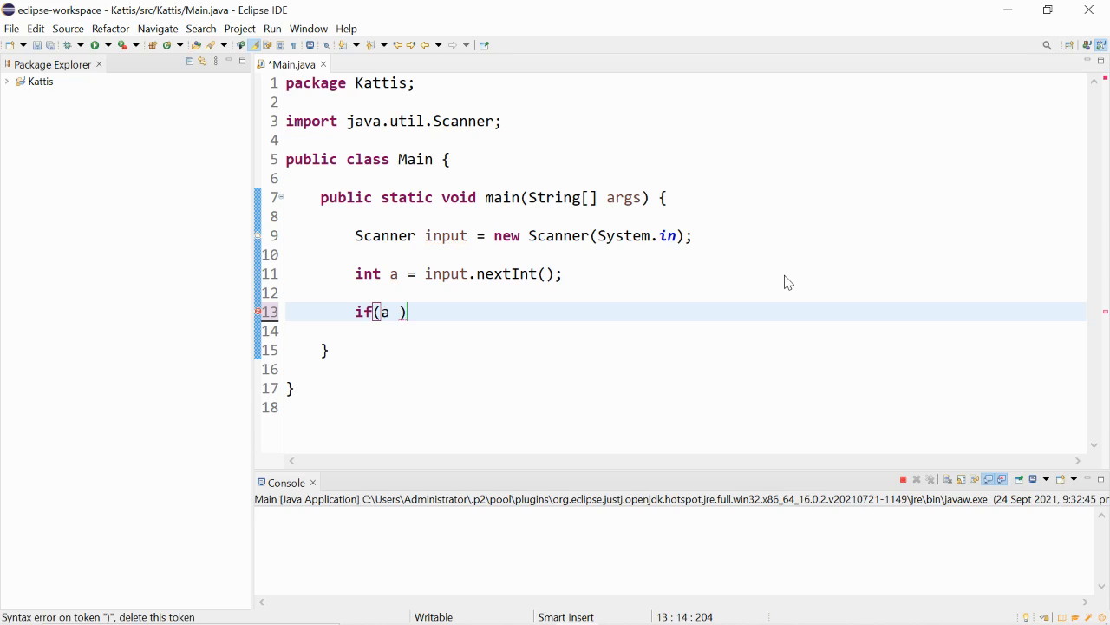
text(% 2 == 0)
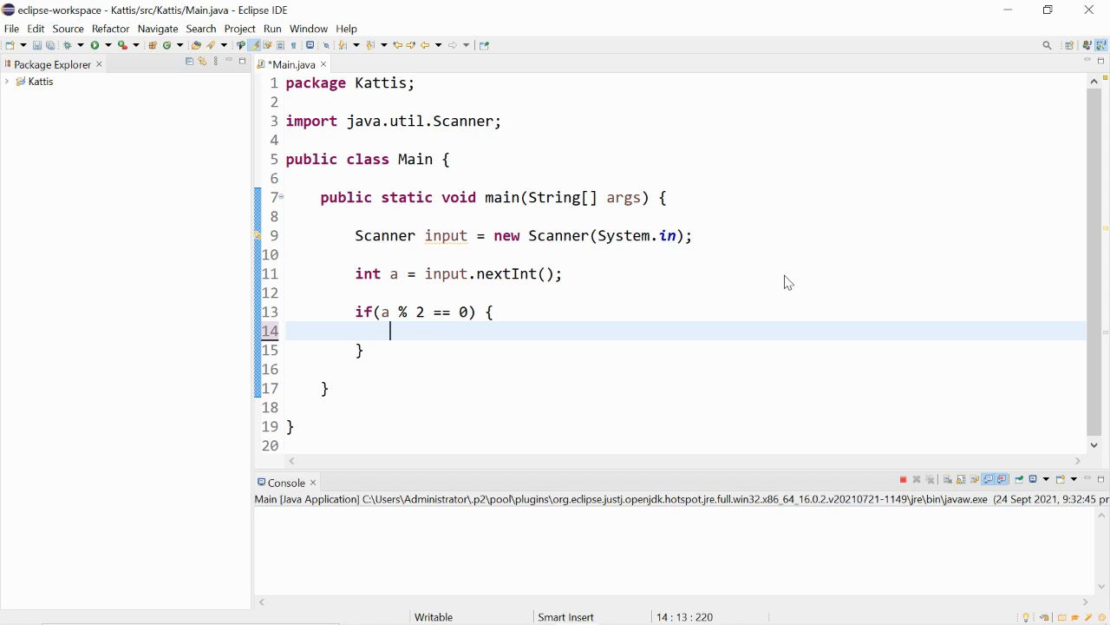
text(System.)
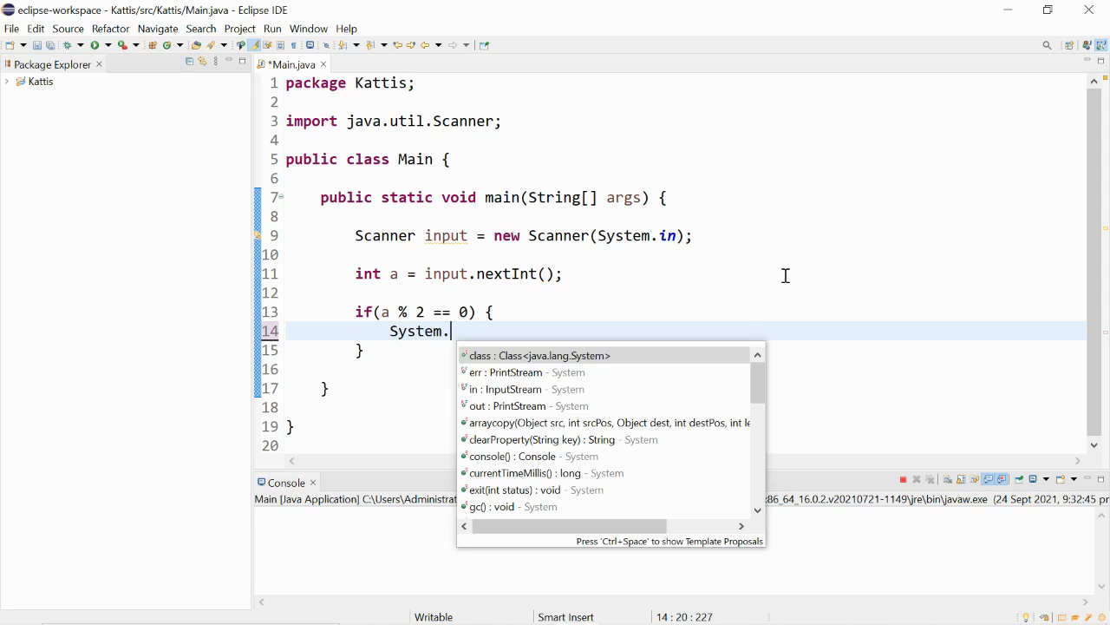
text(out.println();)
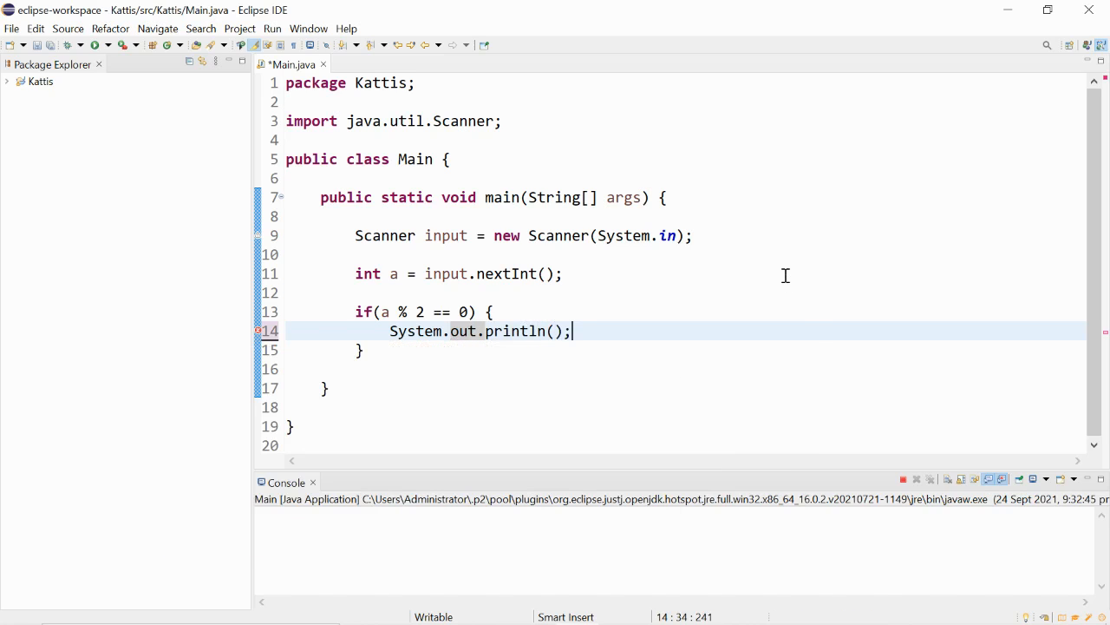
text("")
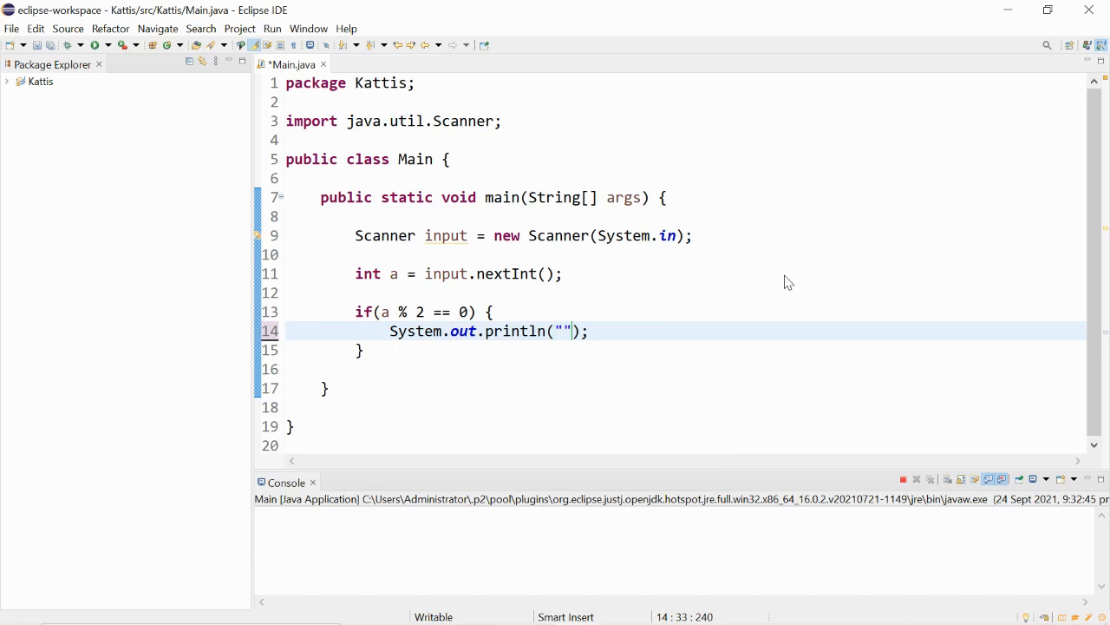
text(Bob)
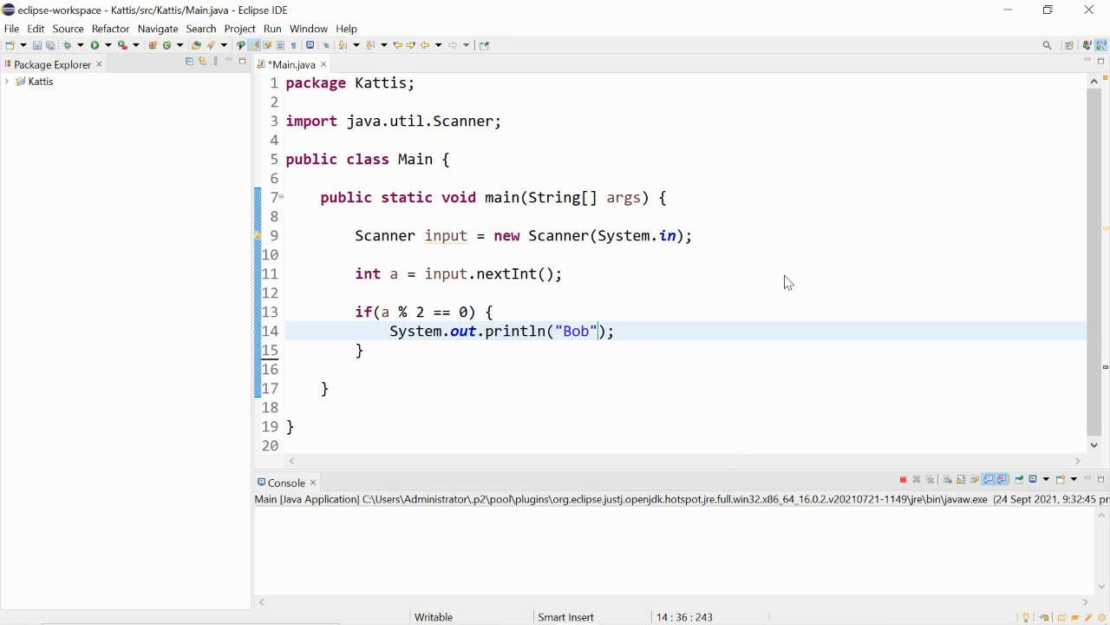
text(else)
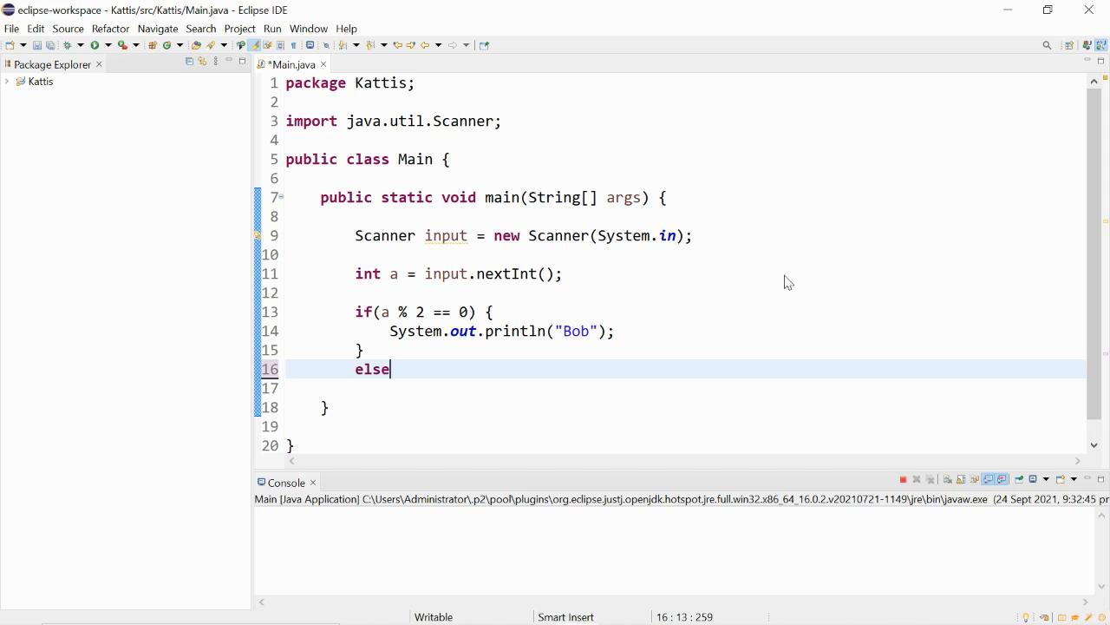
text({)
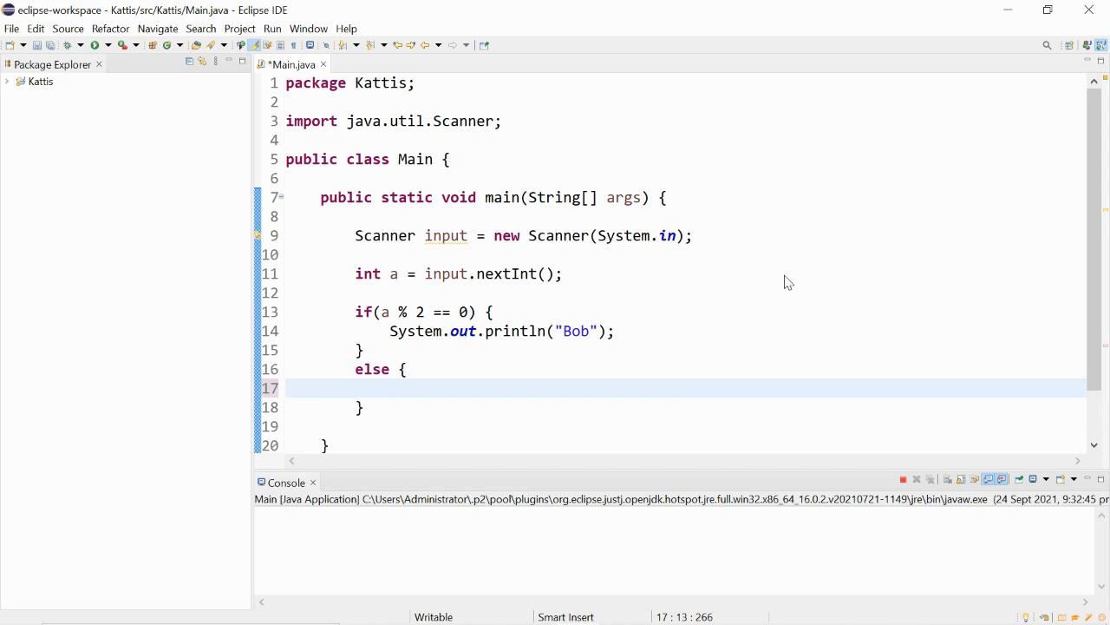
text(System.out.println();)
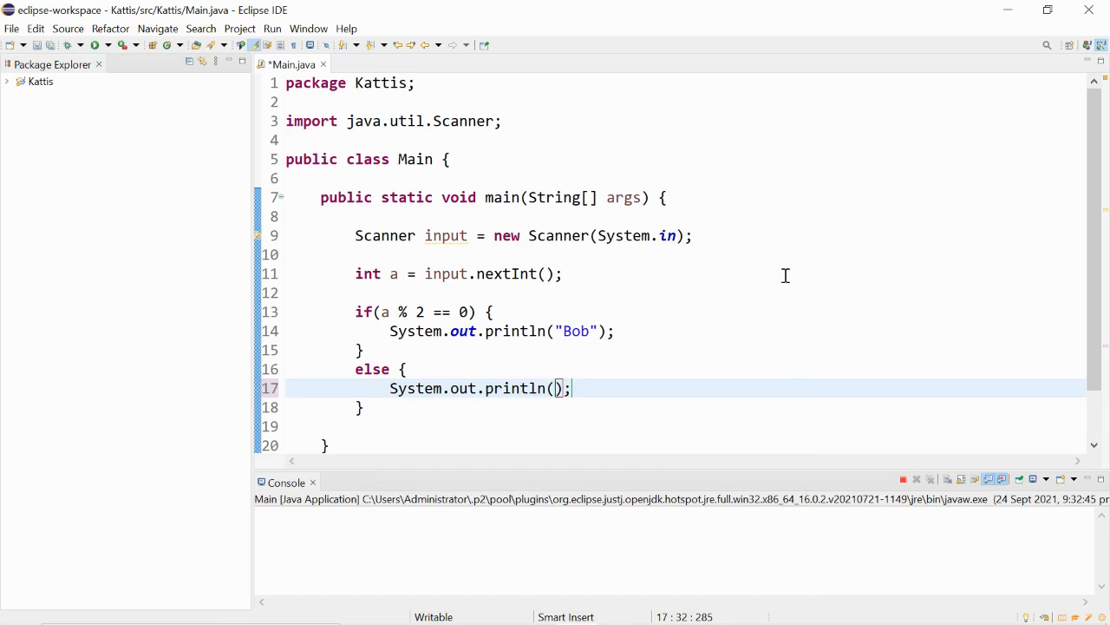
text("Alice")
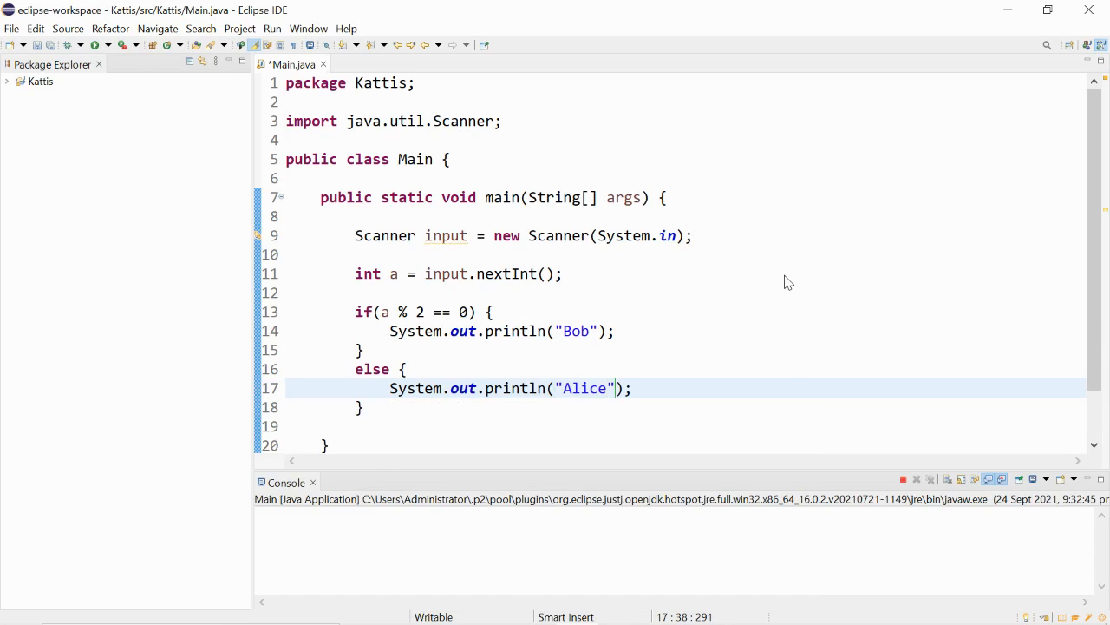